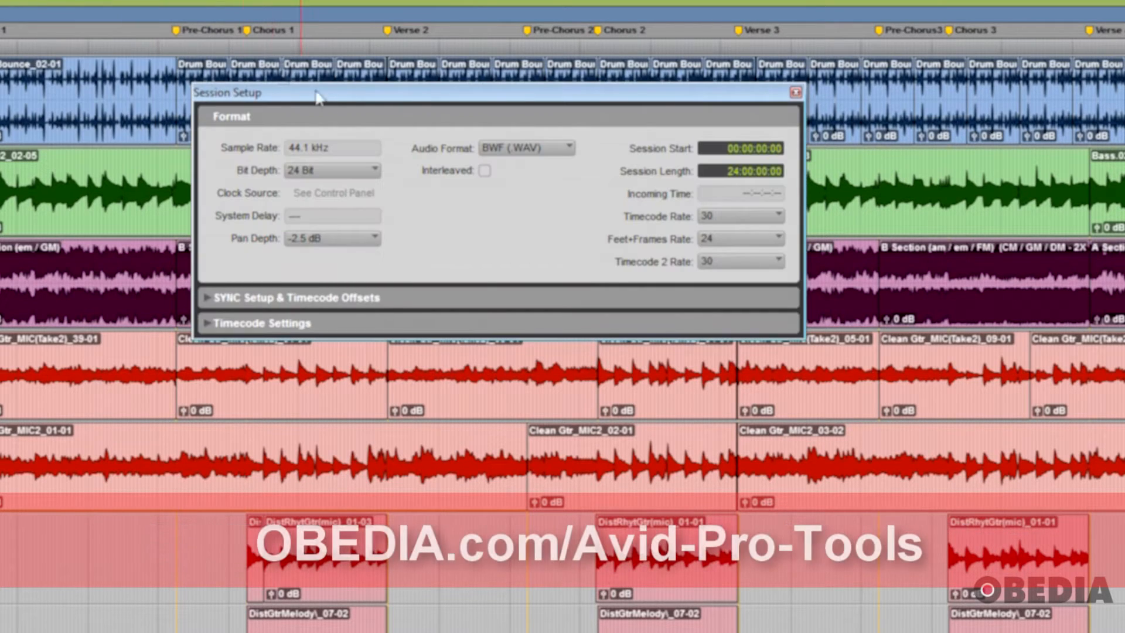
{"action": "mouse_move", "coordinate": [470, 240]}
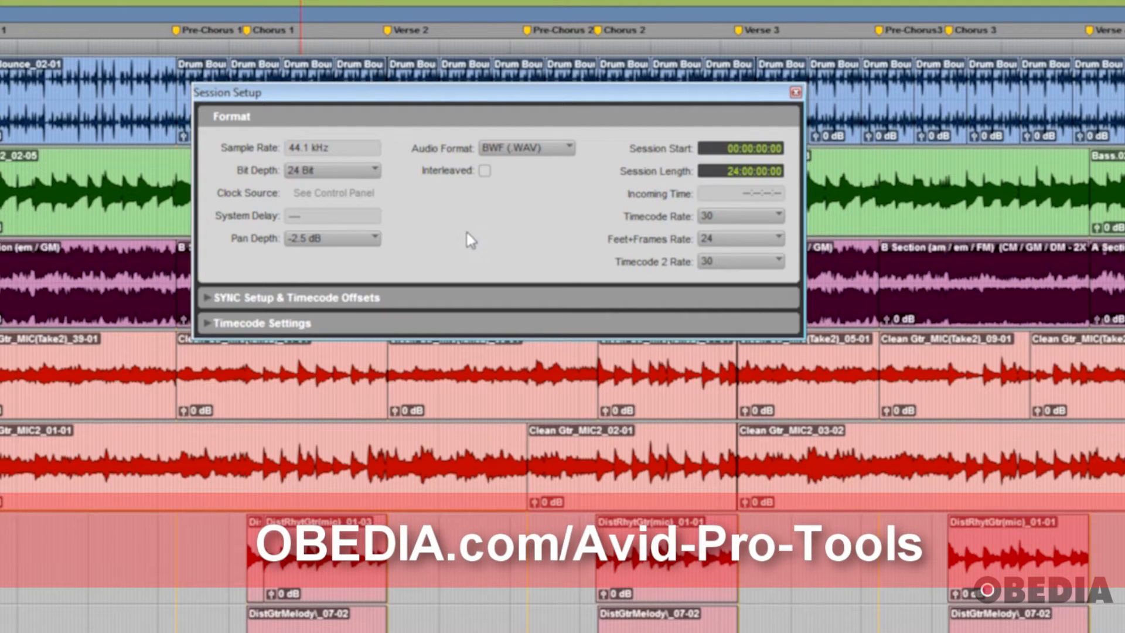
{"action": "mouse_move", "coordinate": [280, 194]}
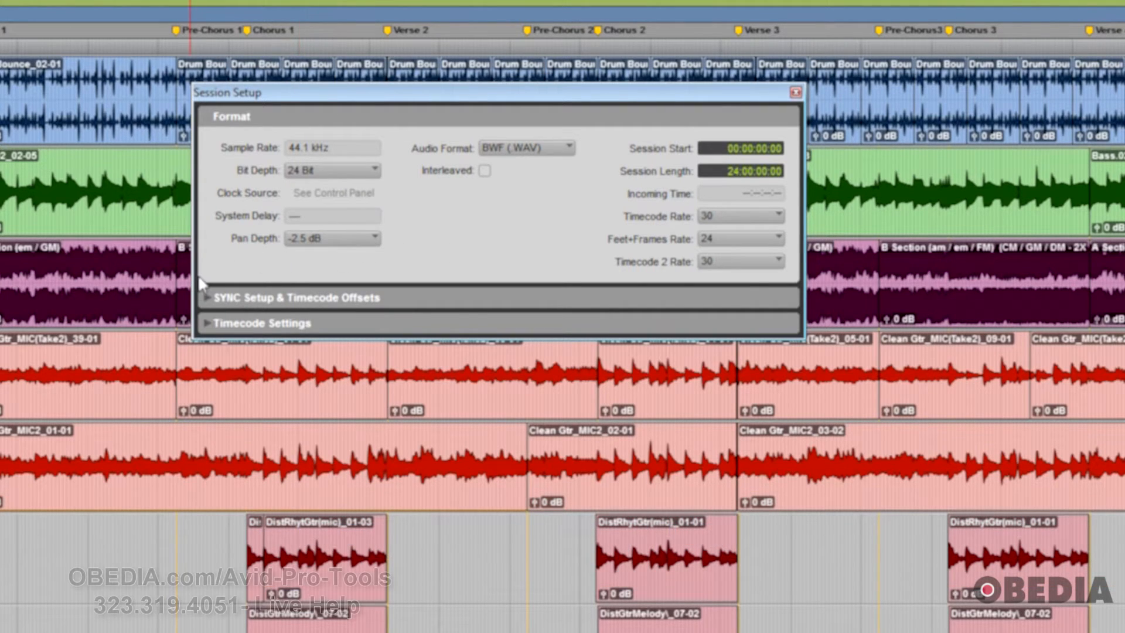
{"action": "mouse_move", "coordinate": [223, 230]}
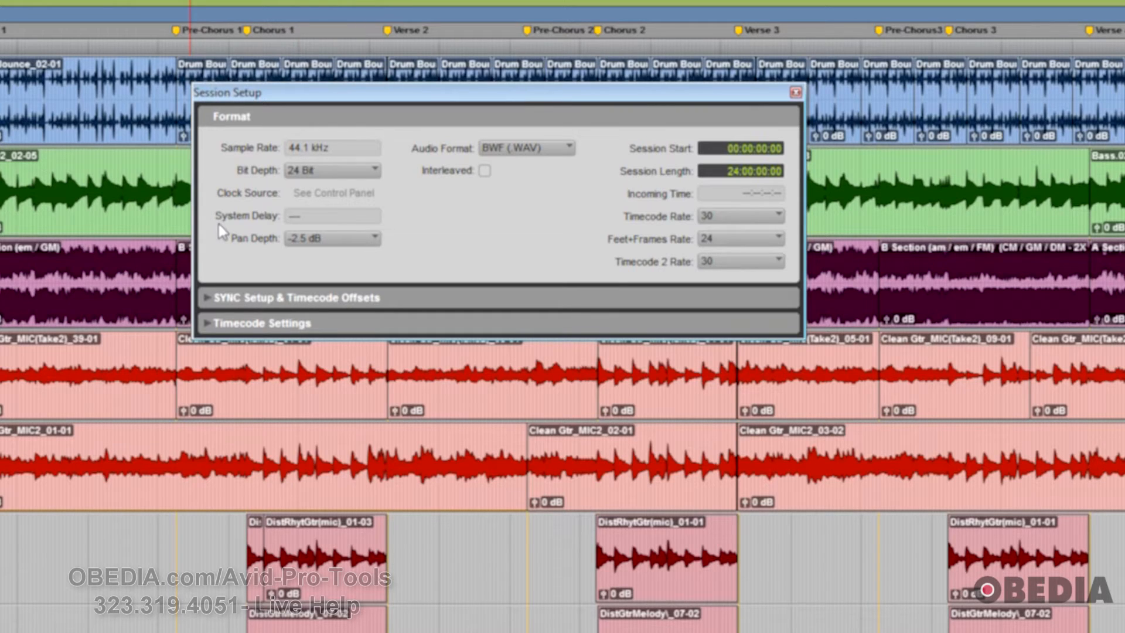
Step: Review the bit depth and audio file format choices keeping BWF (.WAV), then expand Timecode Settings
{"action": "left_click", "coordinate": [331, 170]}
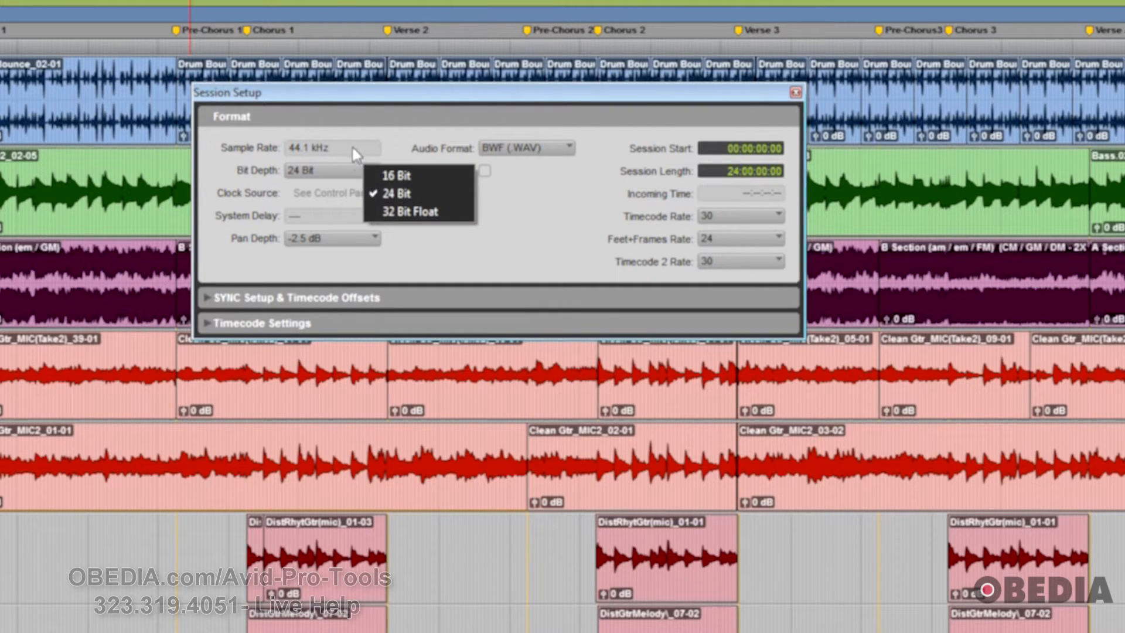
{"action": "left_click", "coordinate": [526, 148]}
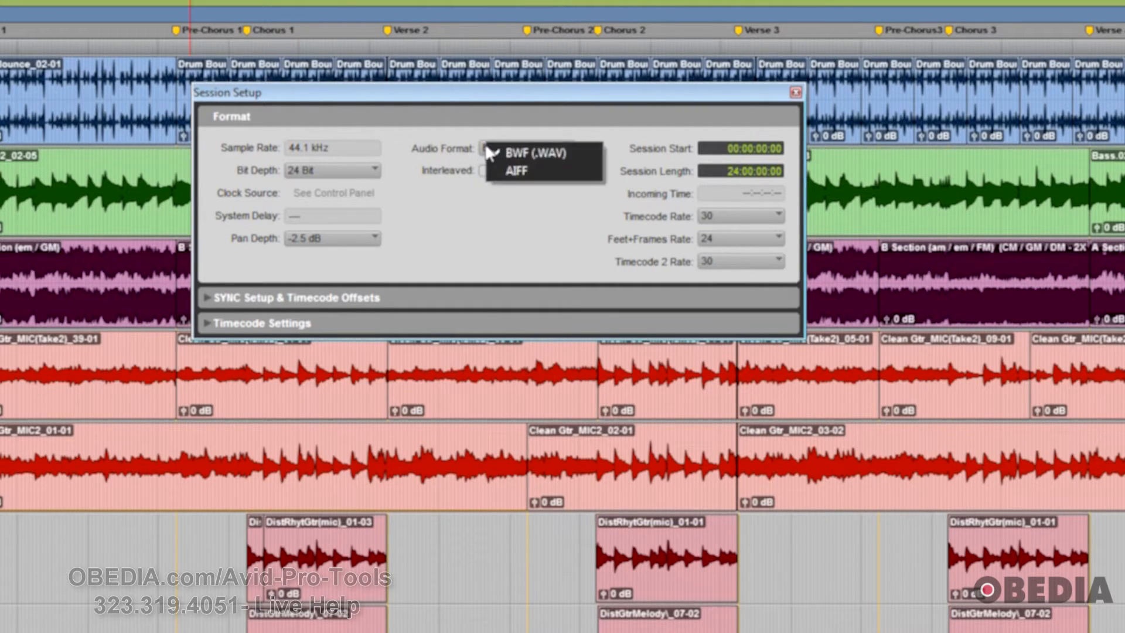
{"action": "left_click", "coordinate": [530, 153]}
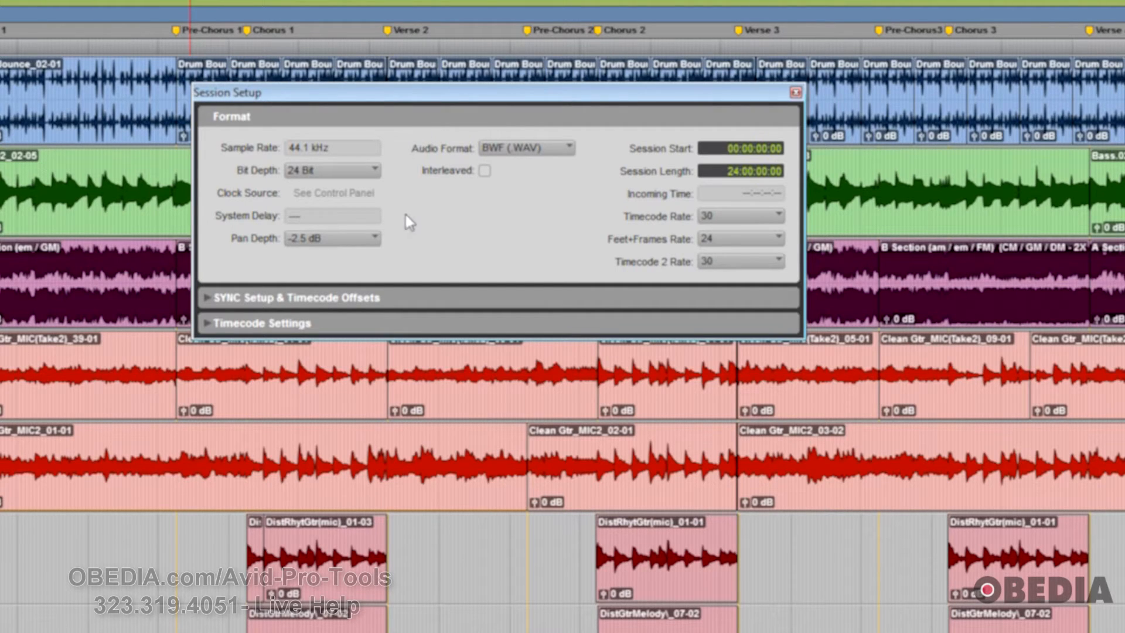
{"action": "mouse_move", "coordinate": [411, 214]}
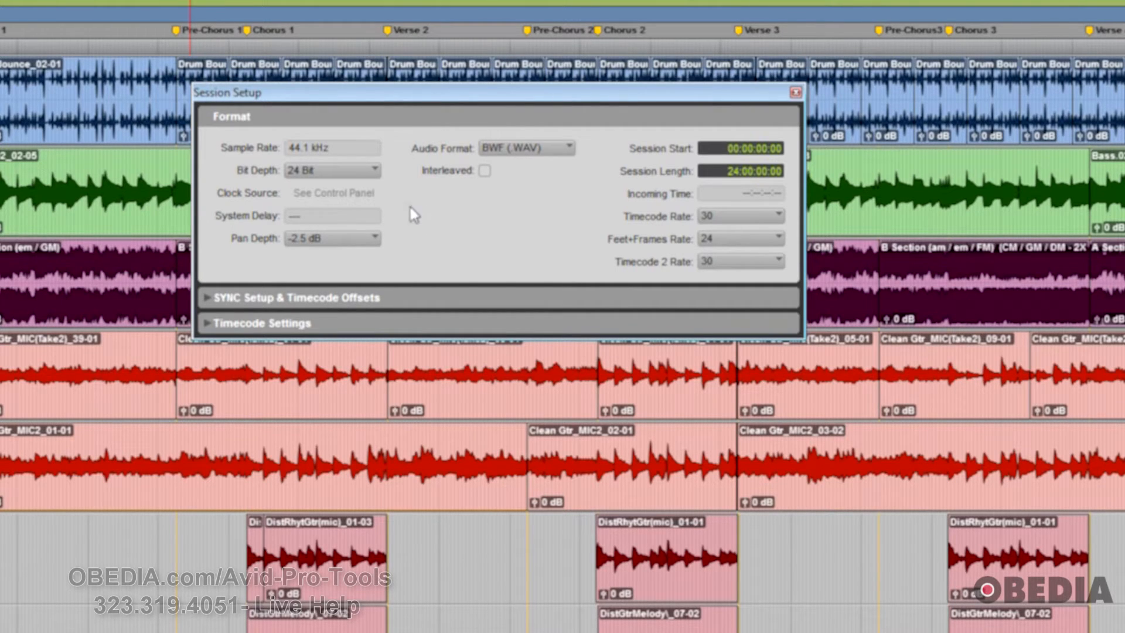
{"action": "mouse_move", "coordinate": [403, 247]}
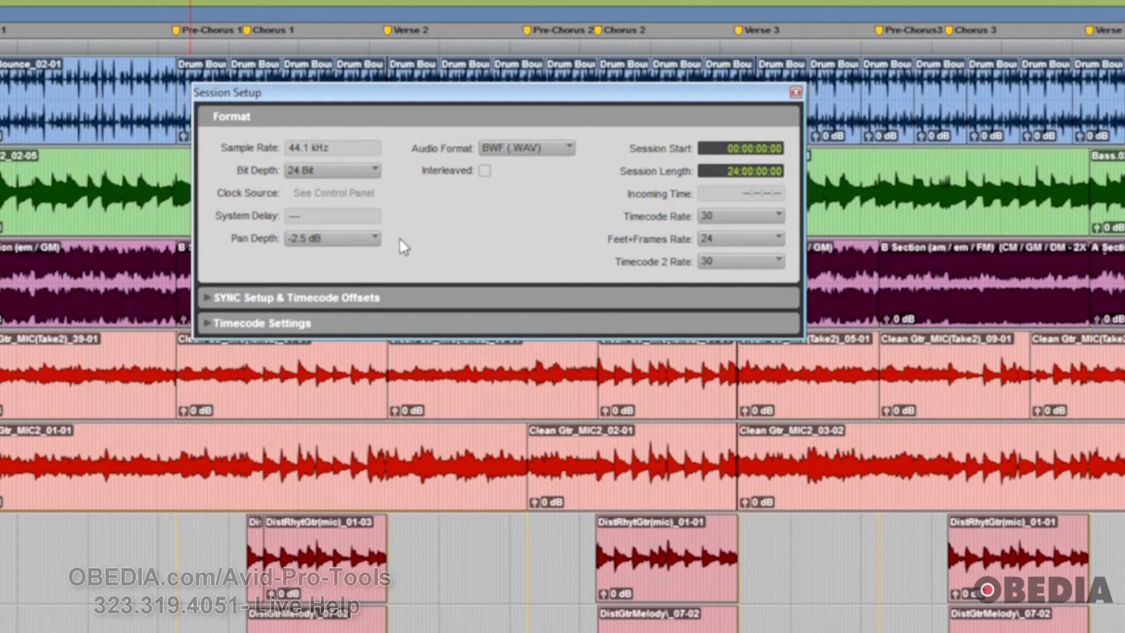
{"action": "mouse_move", "coordinate": [405, 274]}
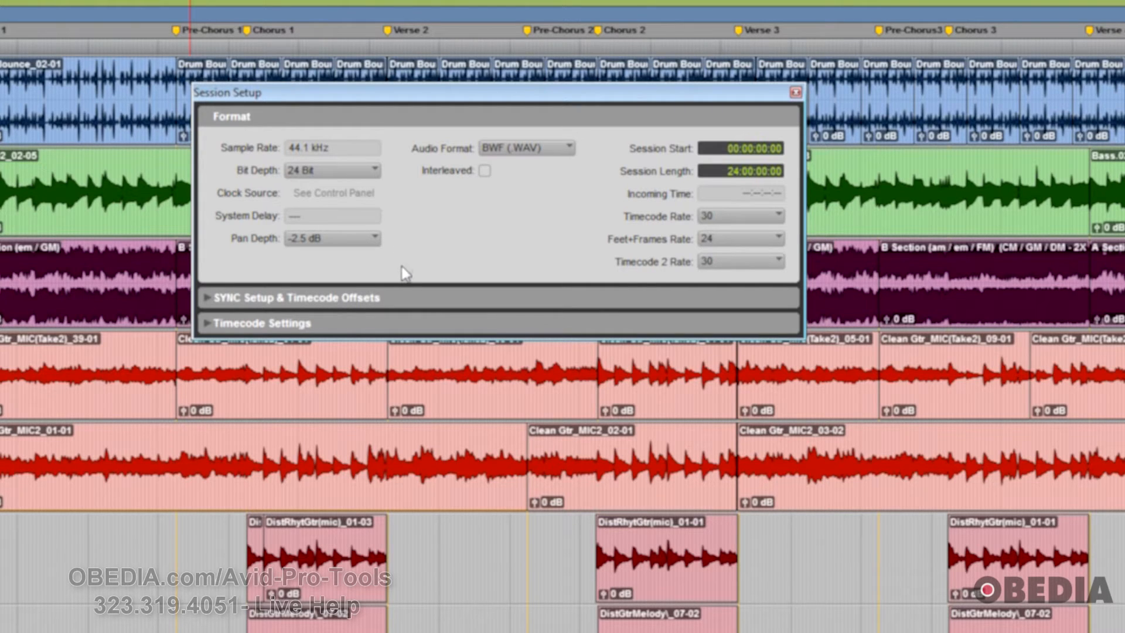
{"action": "mouse_move", "coordinate": [409, 264]}
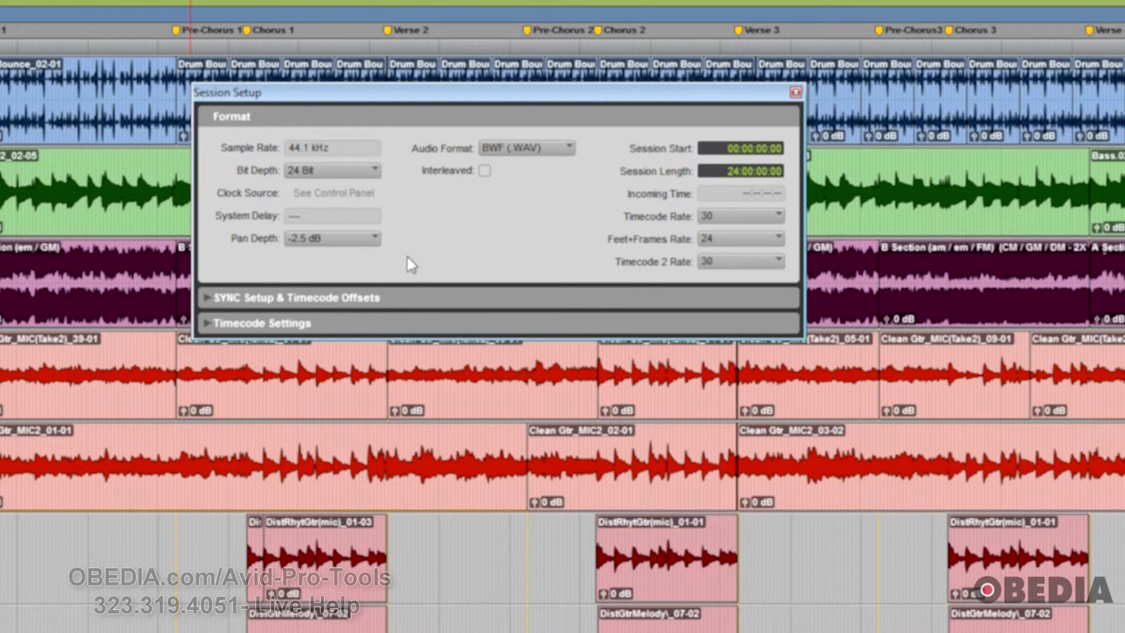
{"action": "mouse_move", "coordinate": [505, 267]}
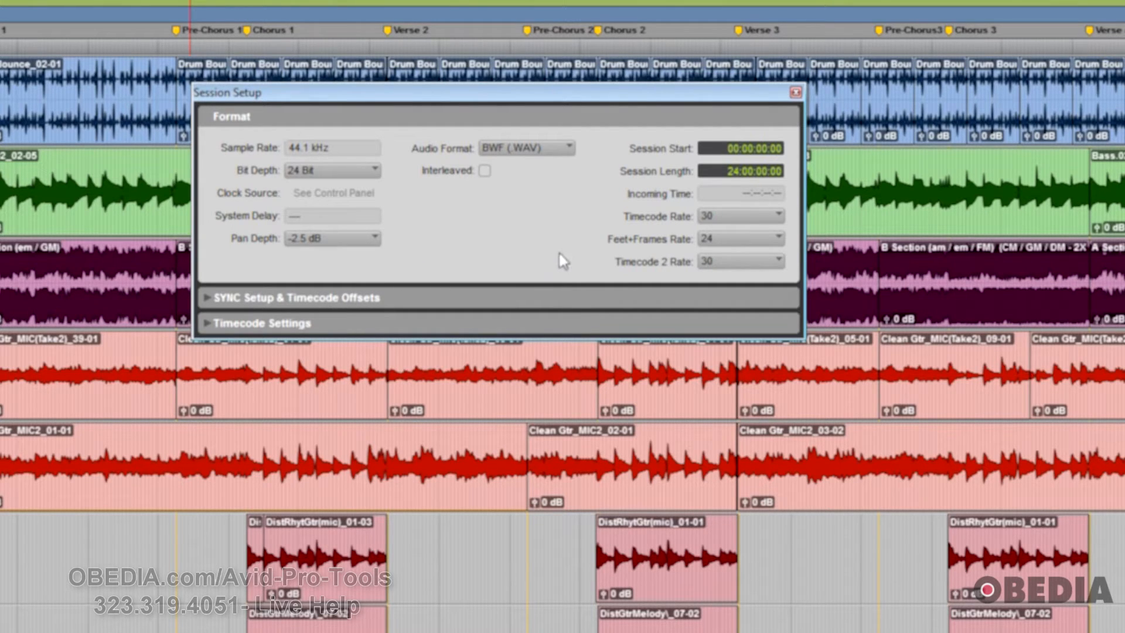
{"action": "mouse_move", "coordinate": [616, 185]}
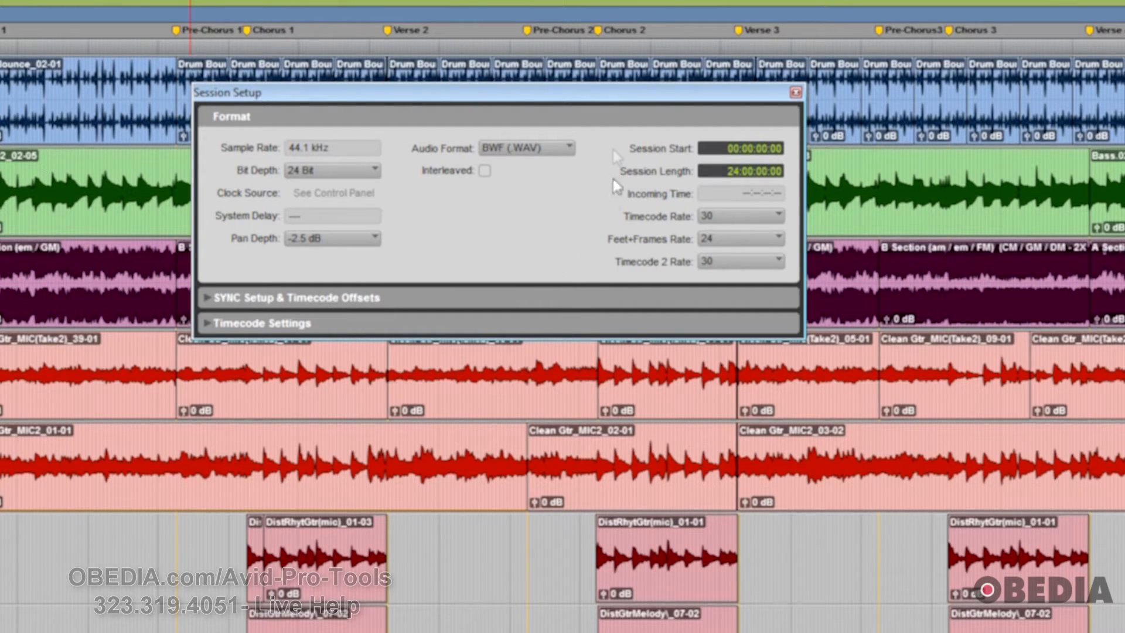
{"action": "mouse_move", "coordinate": [599, 195]}
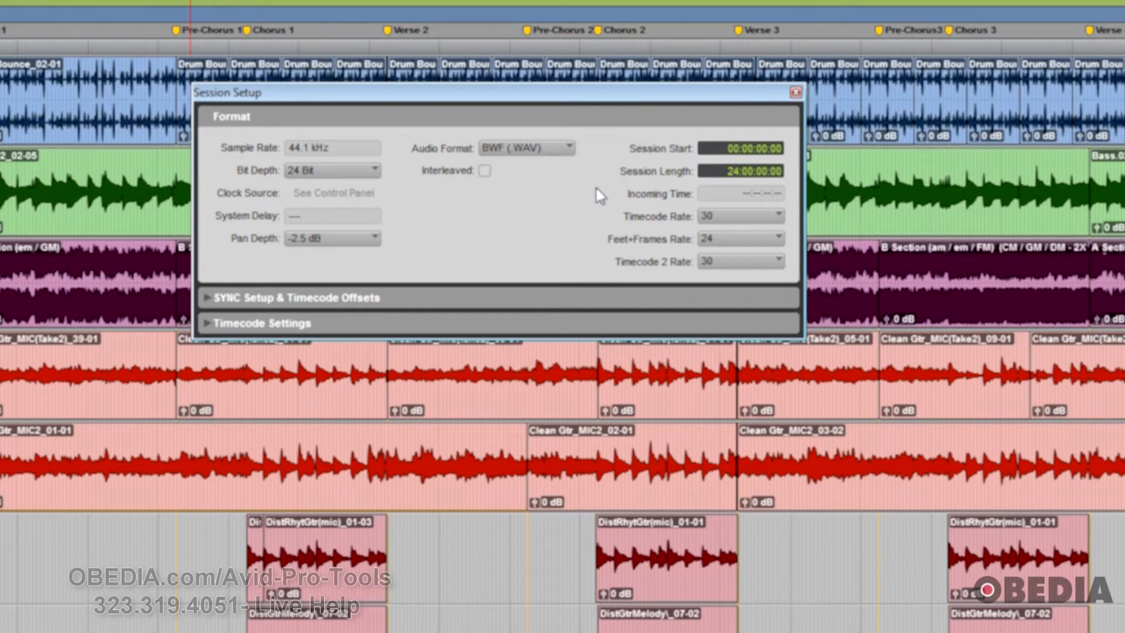
{"action": "mouse_move", "coordinate": [588, 196]}
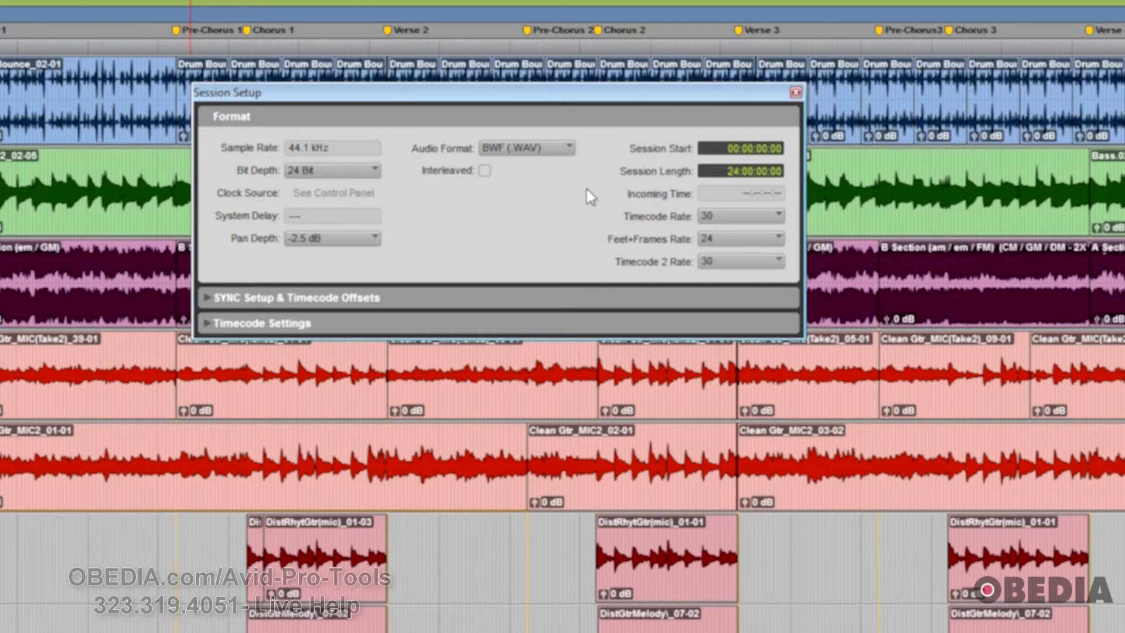
{"action": "mouse_move", "coordinate": [208, 304]}
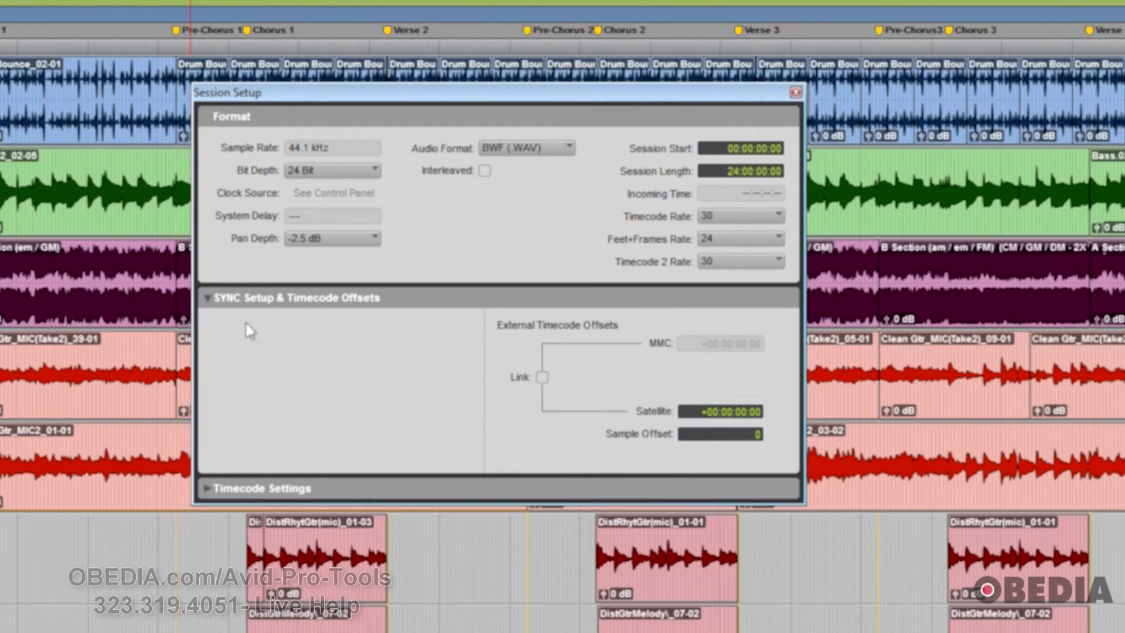
{"action": "mouse_move", "coordinate": [228, 329]}
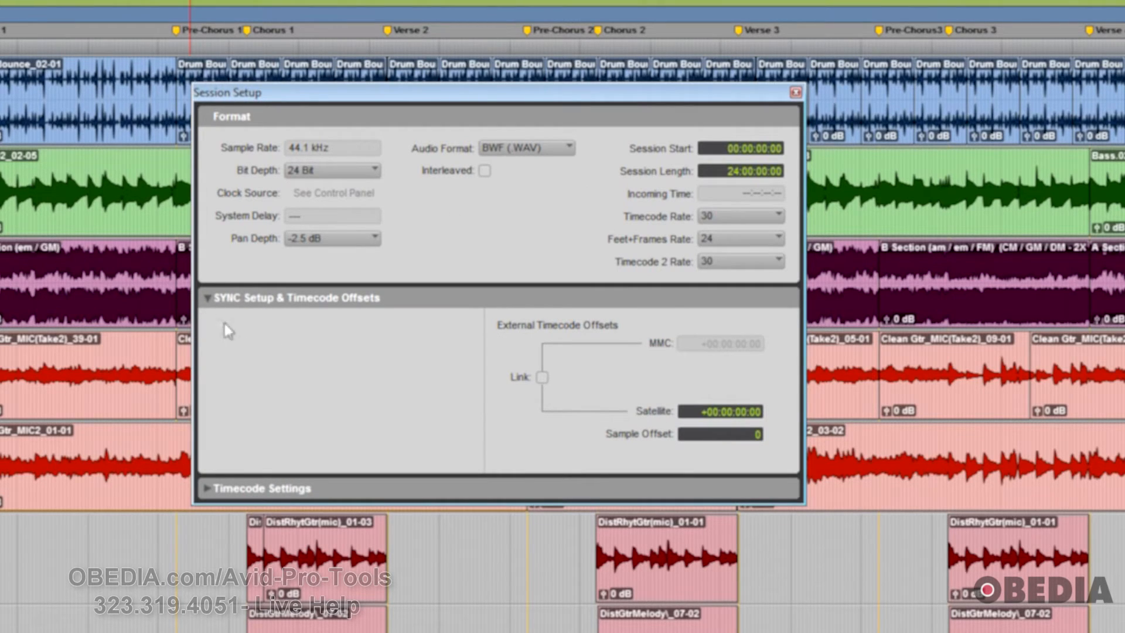
{"action": "mouse_move", "coordinate": [227, 448]}
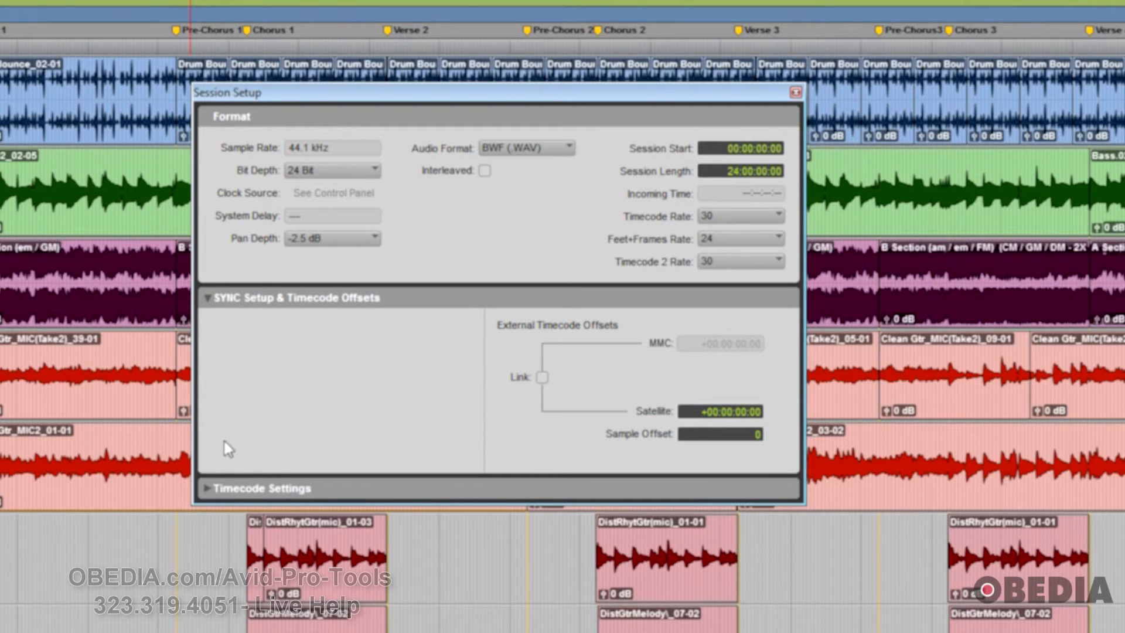
{"action": "mouse_move", "coordinate": [206, 470]}
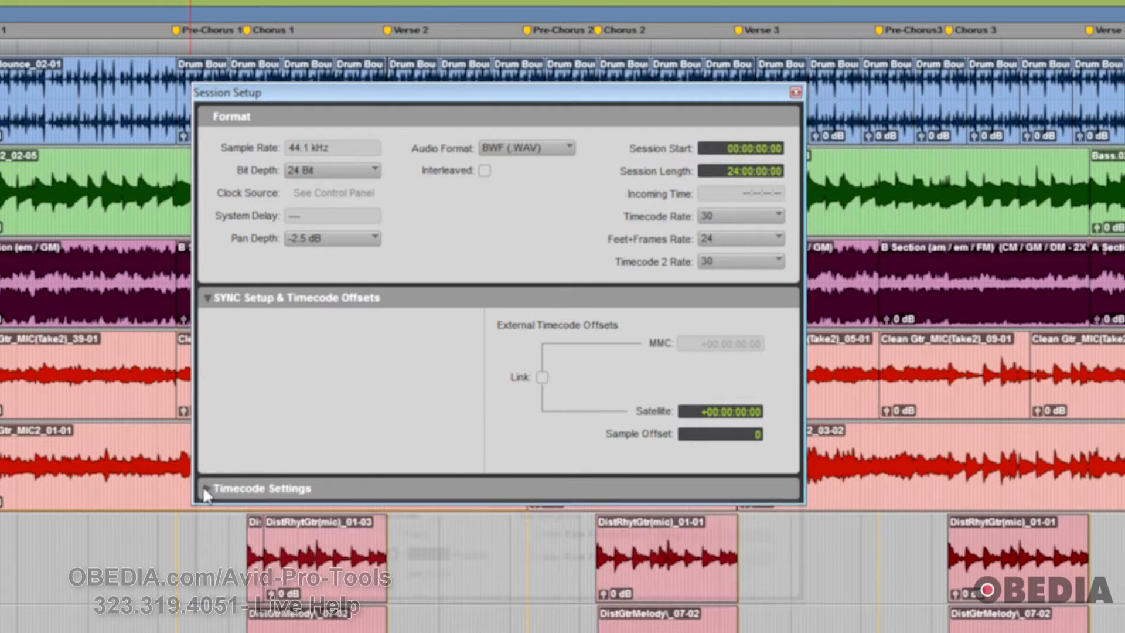
{"action": "left_click", "coordinate": [211, 488]}
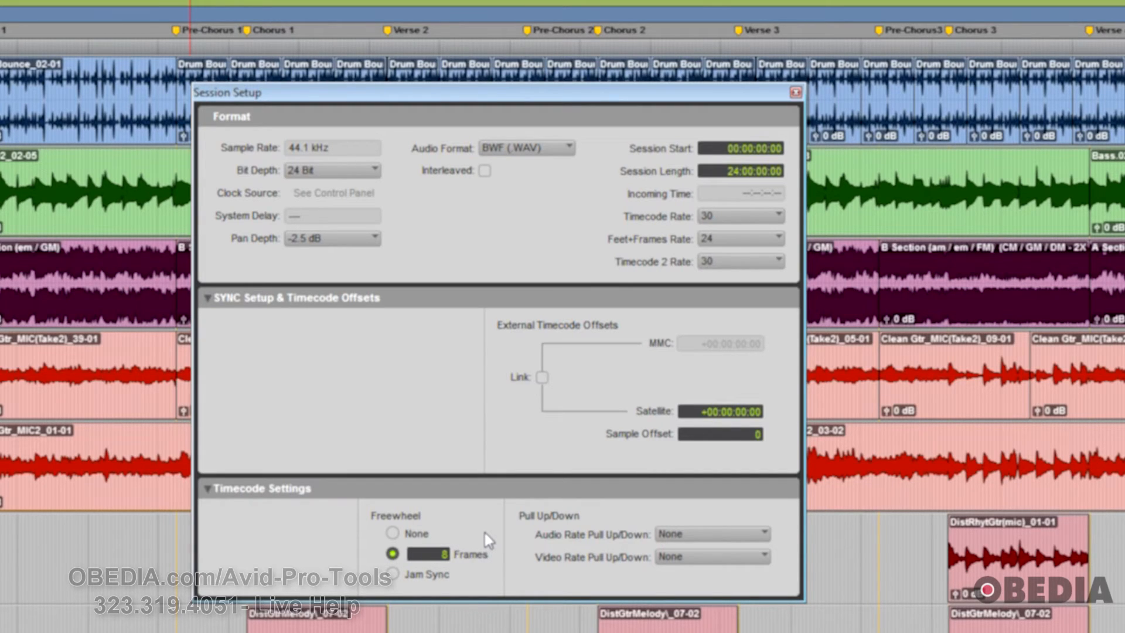
{"action": "mouse_move", "coordinate": [661, 464]}
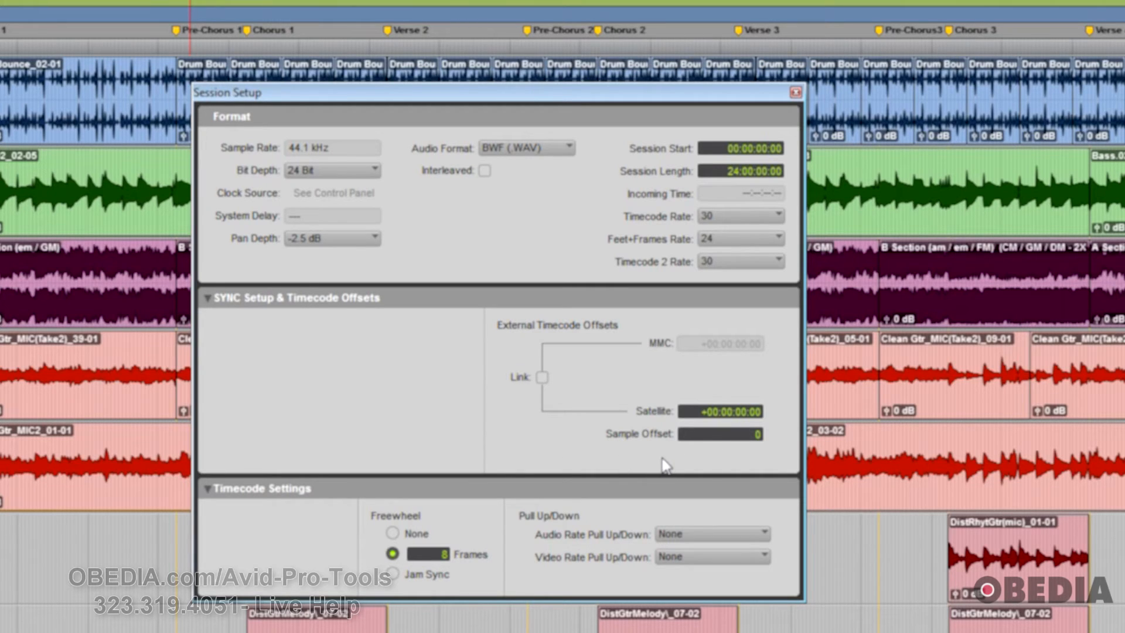
{"action": "mouse_move", "coordinate": [500, 470]}
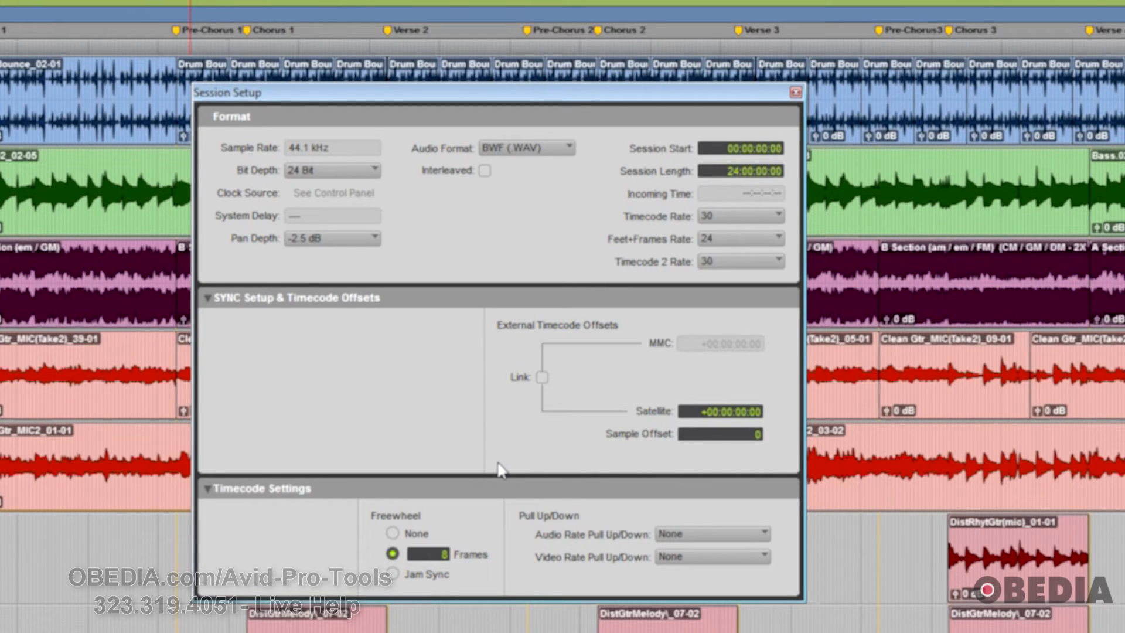
{"action": "mouse_move", "coordinate": [488, 517]}
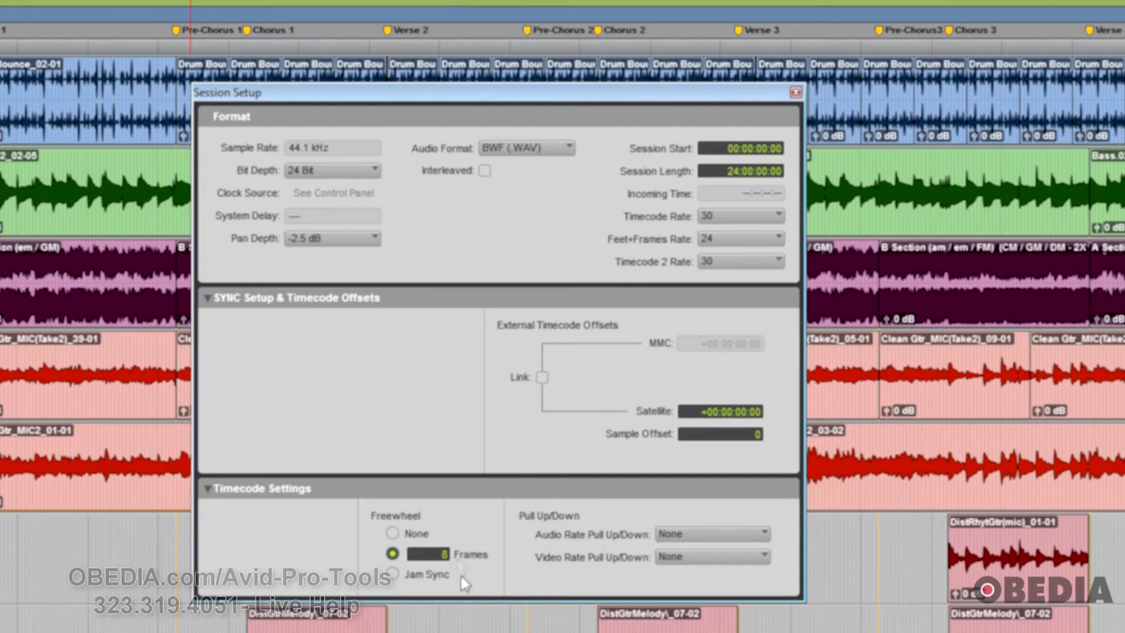
{"action": "mouse_move", "coordinate": [511, 588]}
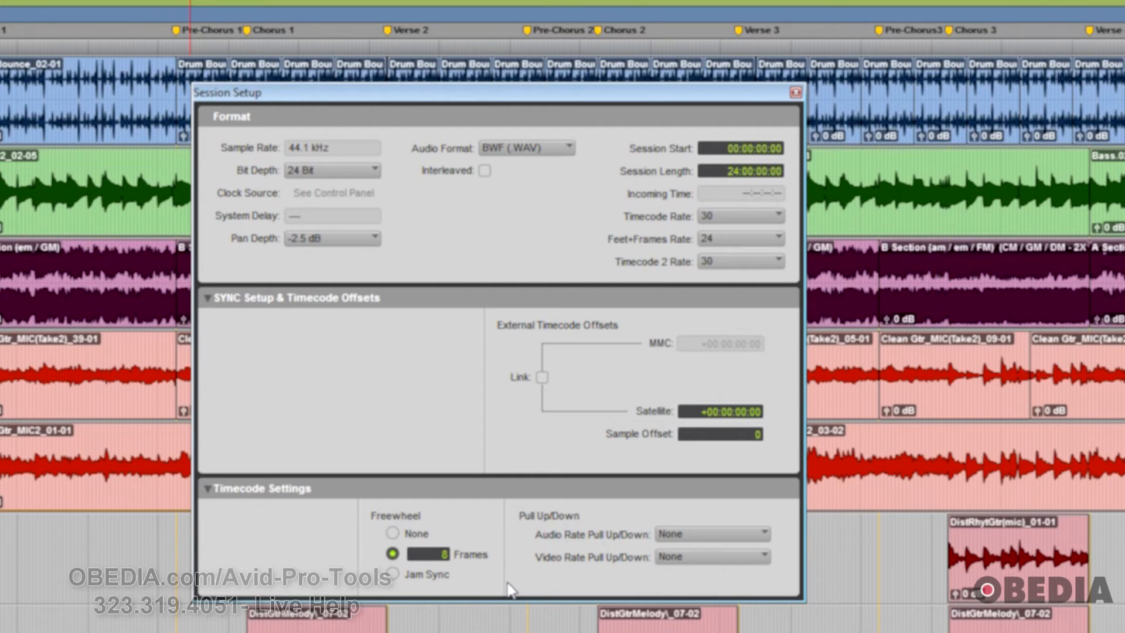
{"action": "mouse_move", "coordinate": [522, 578]}
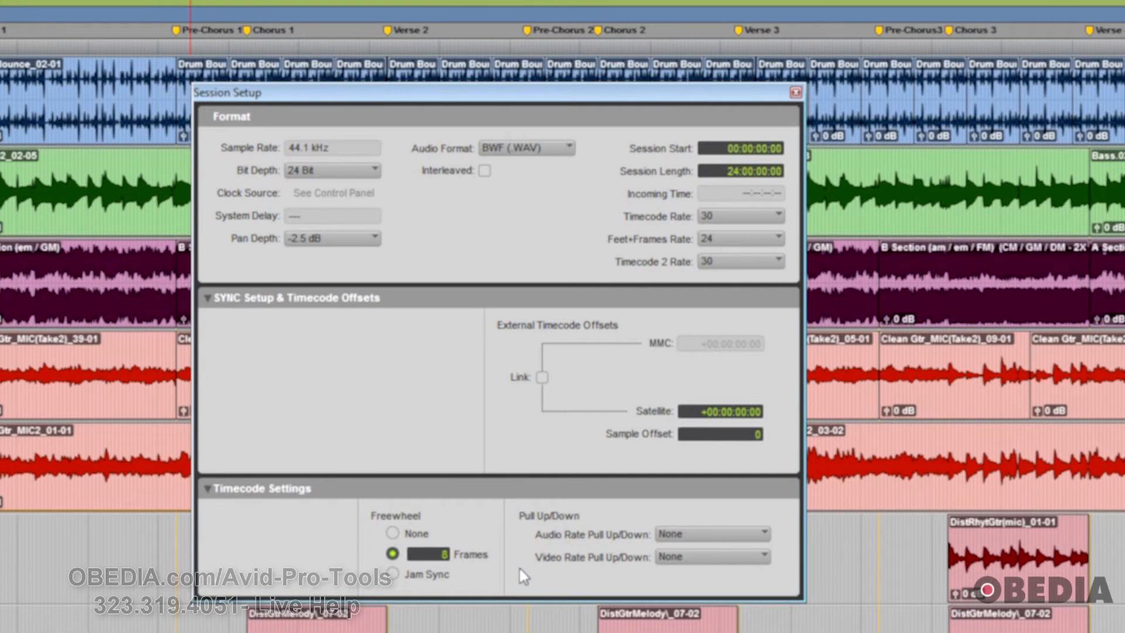
{"action": "mouse_move", "coordinate": [550, 479]}
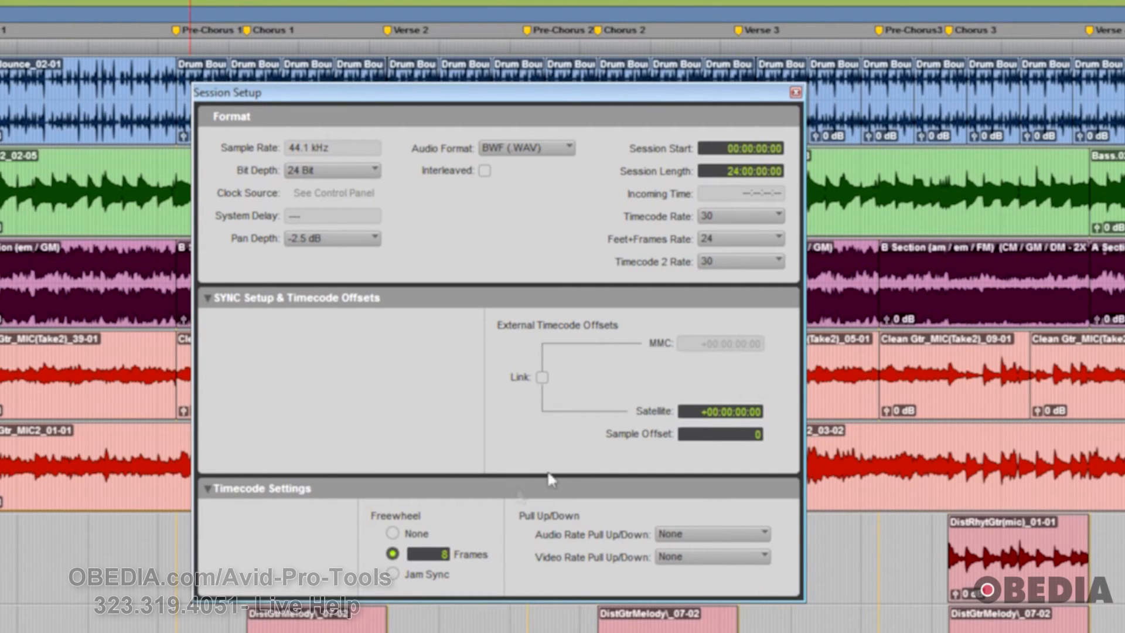
{"action": "mouse_move", "coordinate": [608, 591]}
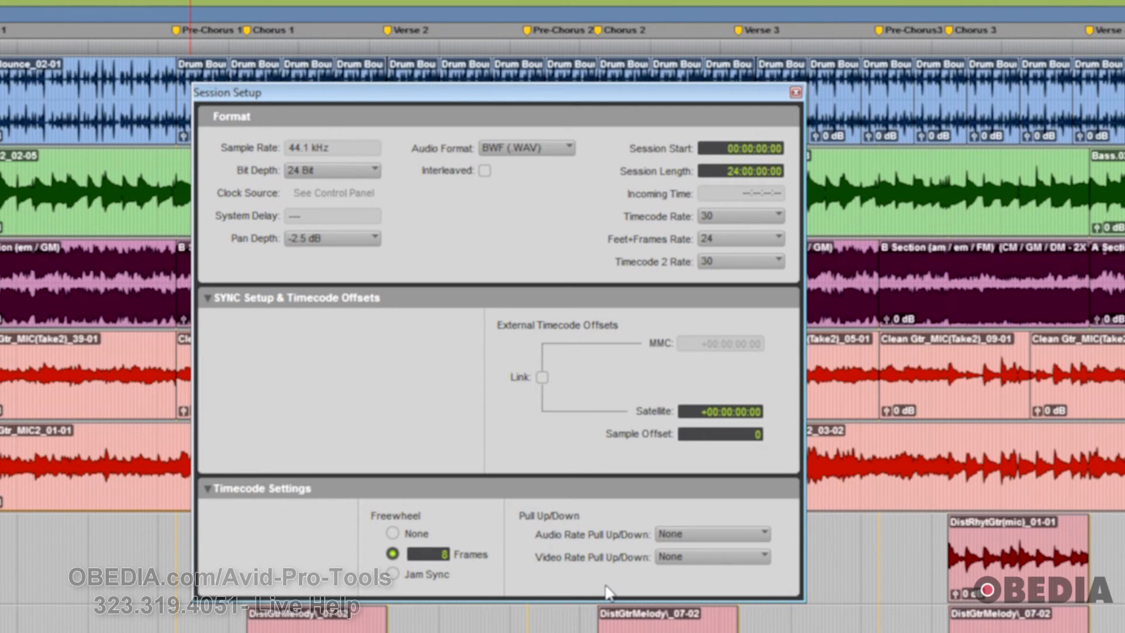
{"action": "mouse_move", "coordinate": [608, 591]}
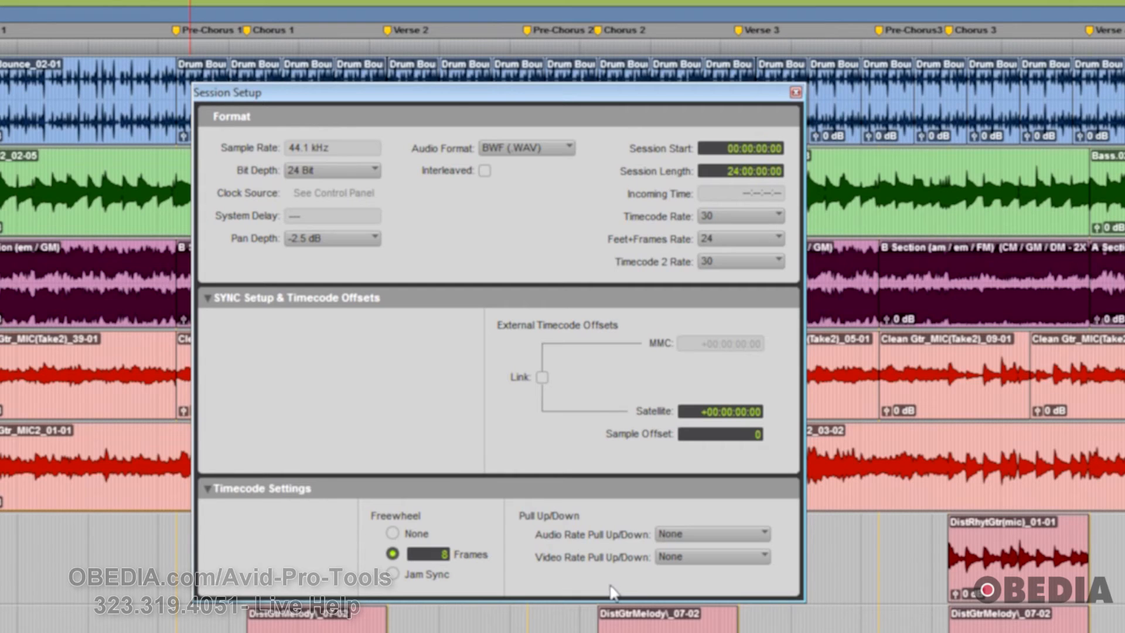
{"action": "mouse_move", "coordinate": [669, 541]}
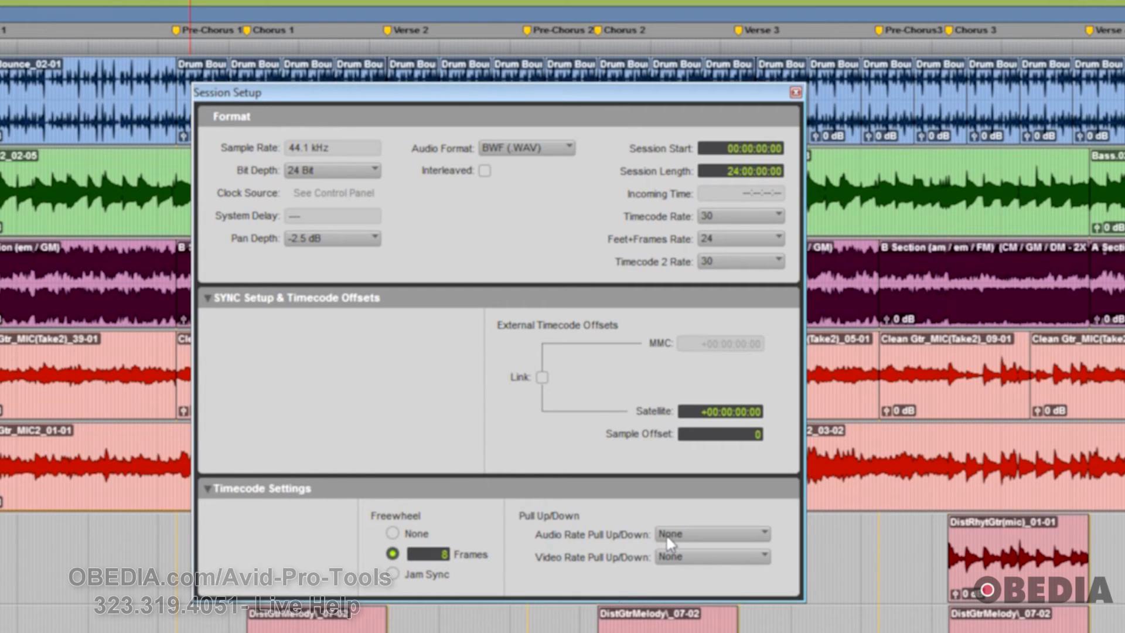
{"action": "mouse_move", "coordinate": [691, 566]}
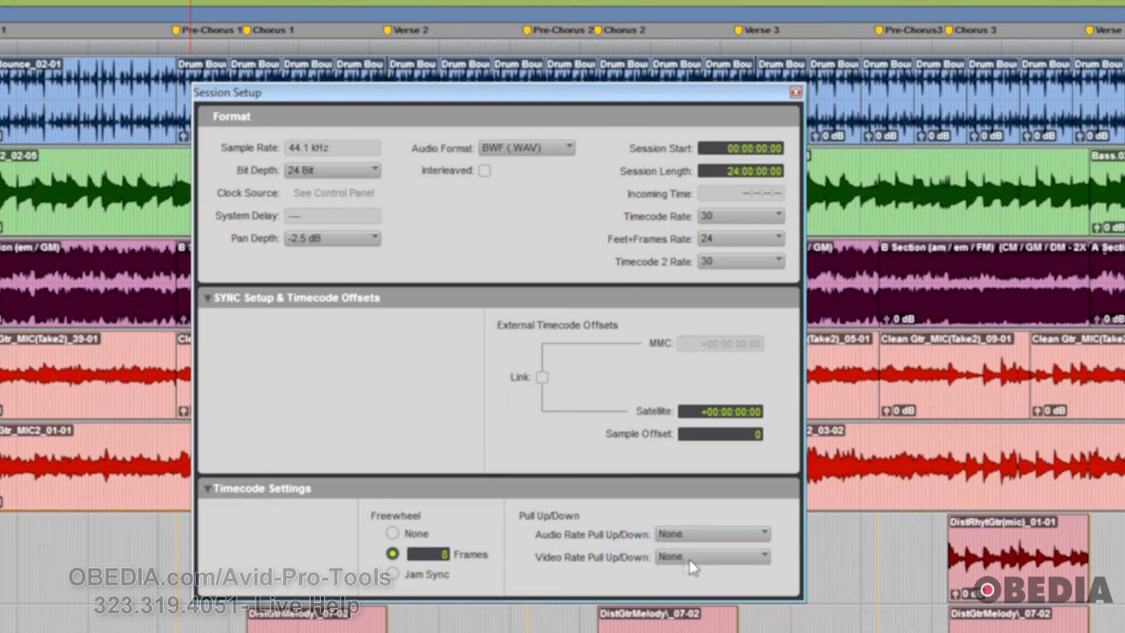
{"action": "mouse_move", "coordinate": [648, 582]}
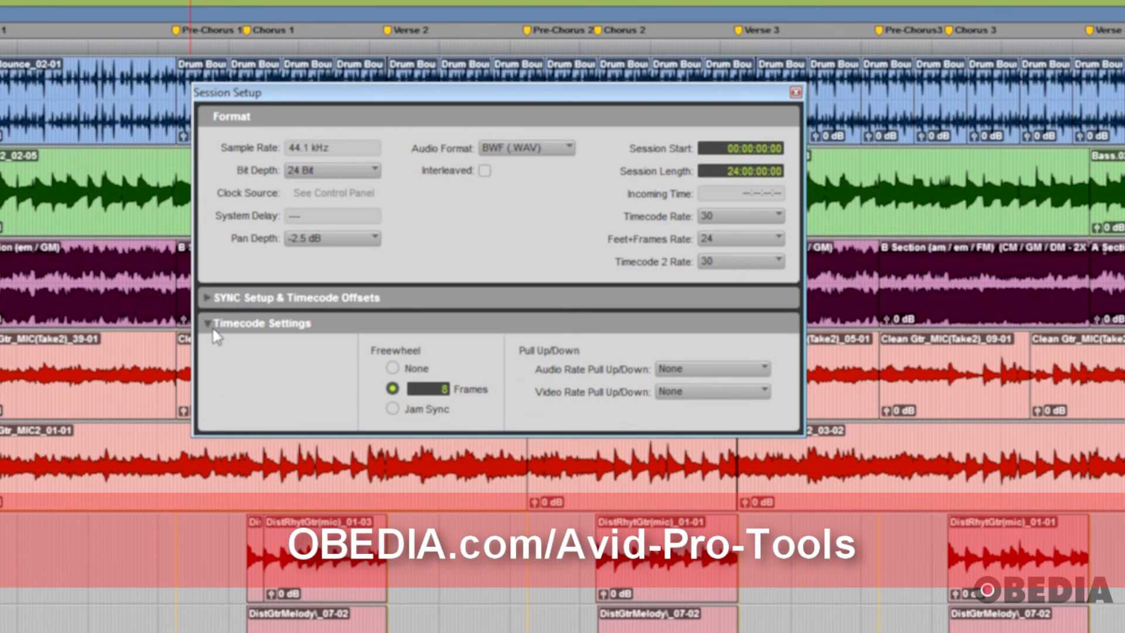
Step: Collapse the Timecode Settings section, leaving only Format expanded
{"action": "left_click", "coordinate": [209, 323]}
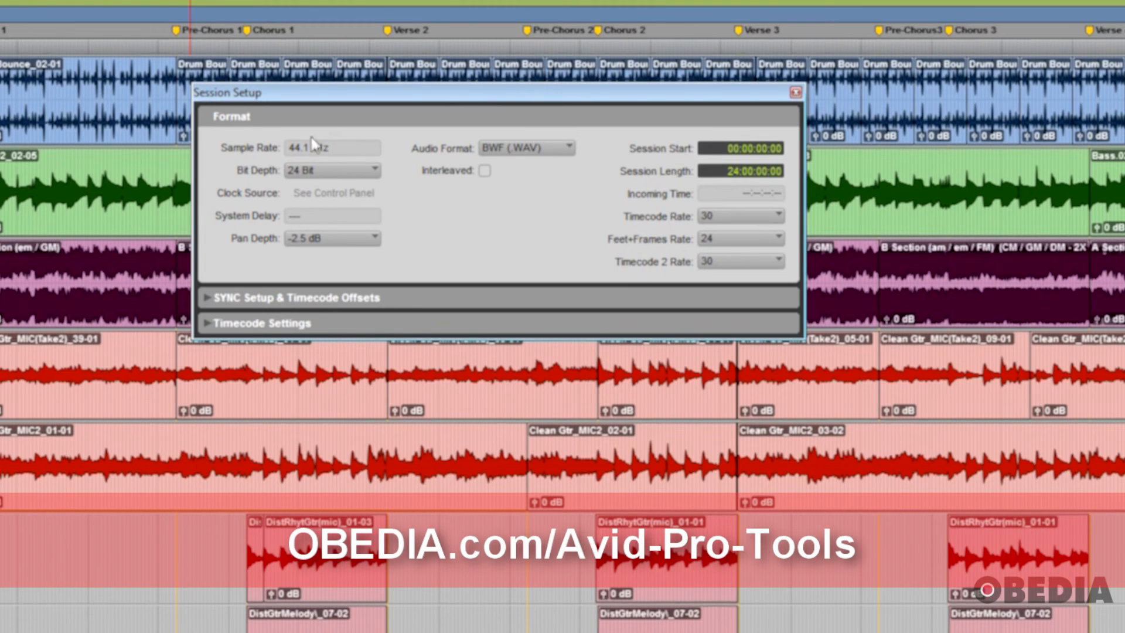
{"action": "mouse_move", "coordinate": [422, 269]}
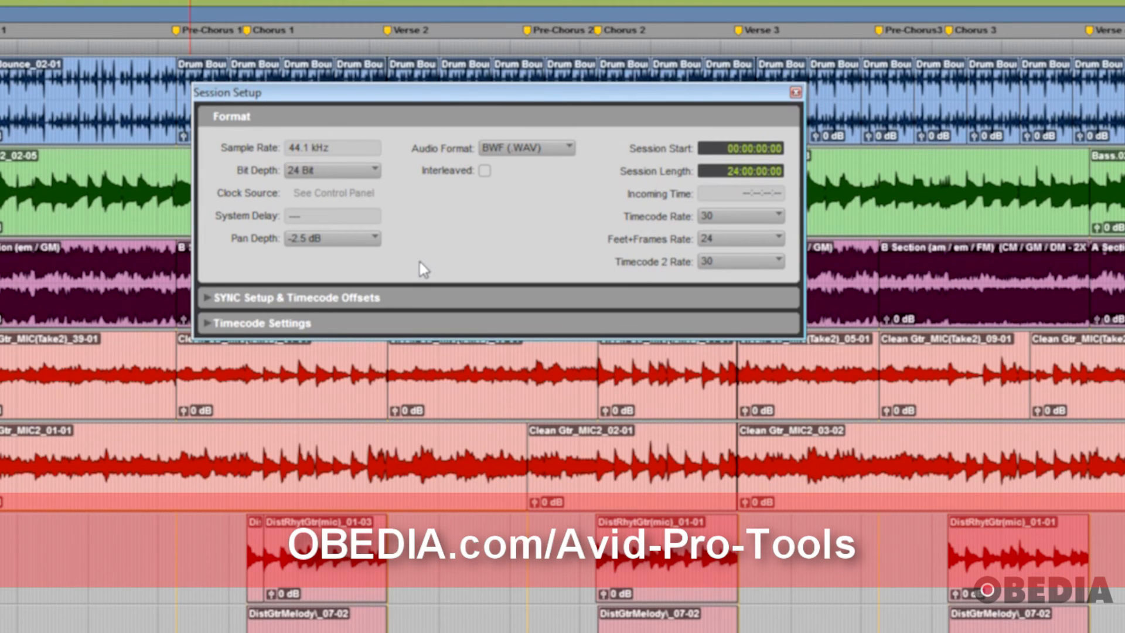